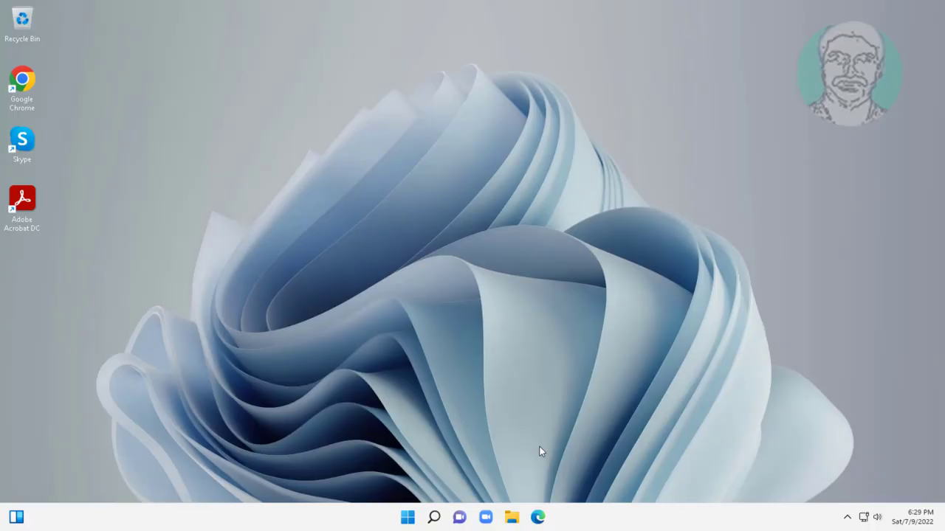
Search 'services' from Start and launch the Services console
{"action": "left_click", "coordinate": [434, 516]}
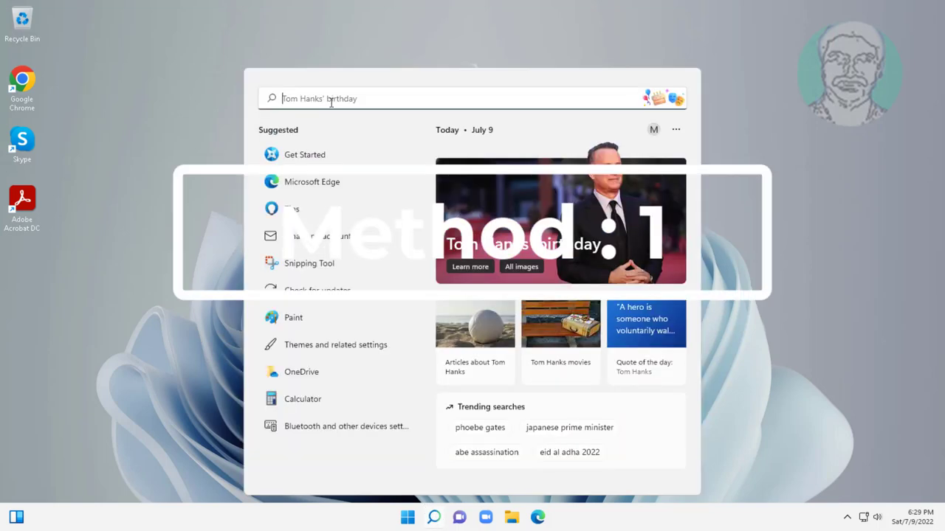
{"action": "type", "text": "servic"}
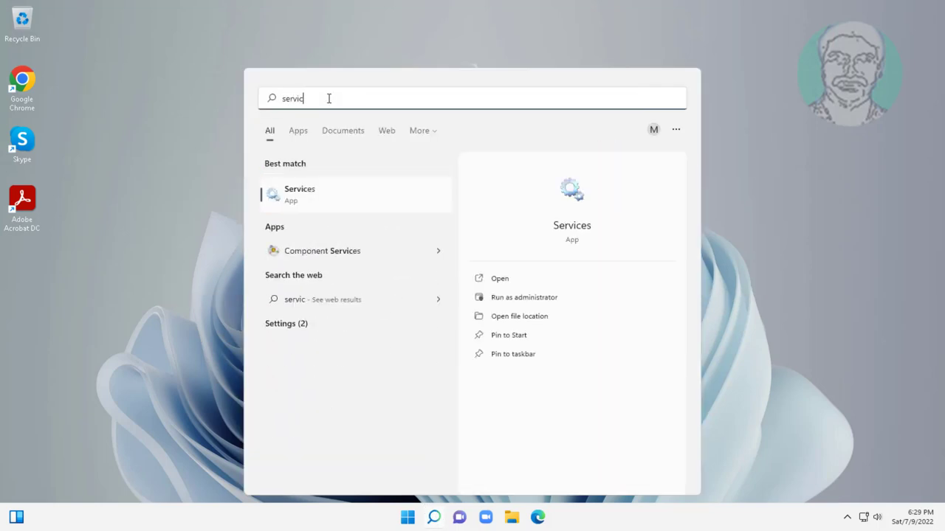
{"action": "type", "text": "es"}
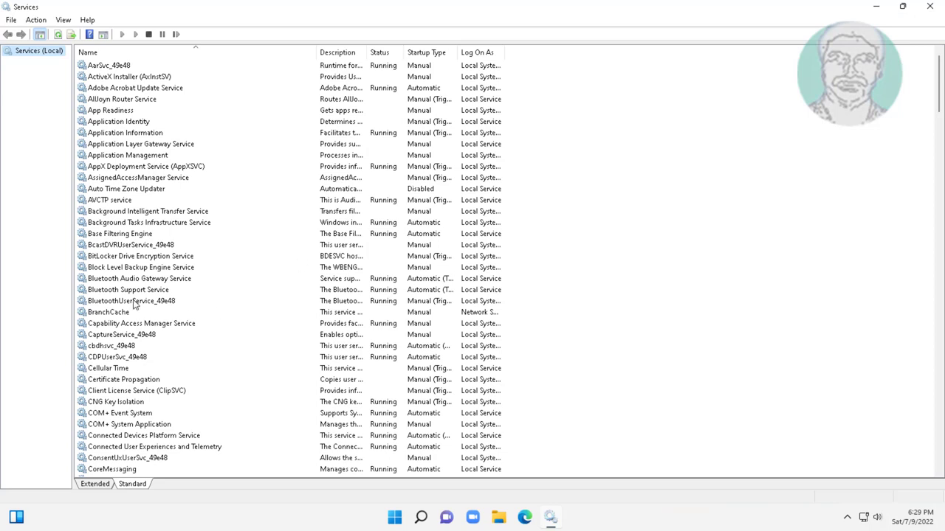
{"action": "mouse_move", "coordinate": [142, 277]}
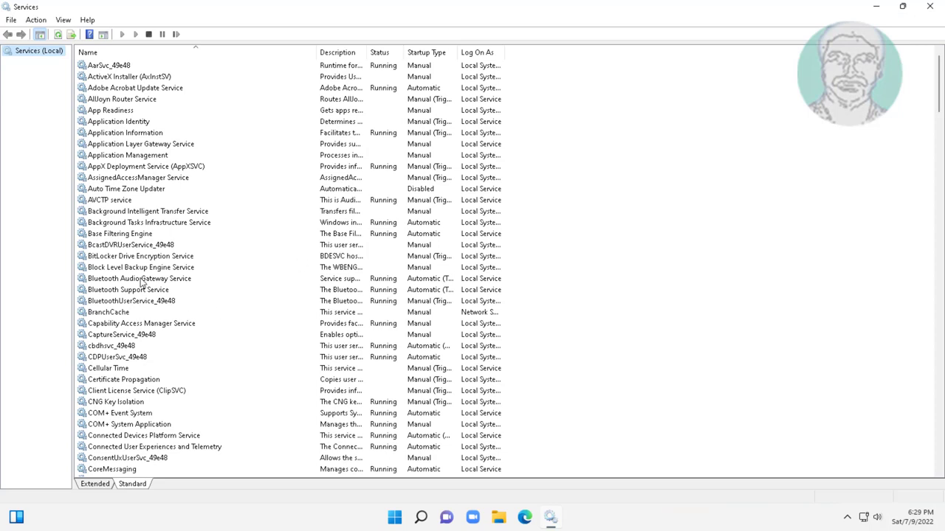
Confirm Bluetooth Audio Gateway Service is Automatic and Running, then close its properties
{"action": "double_click", "coordinate": [139, 278]}
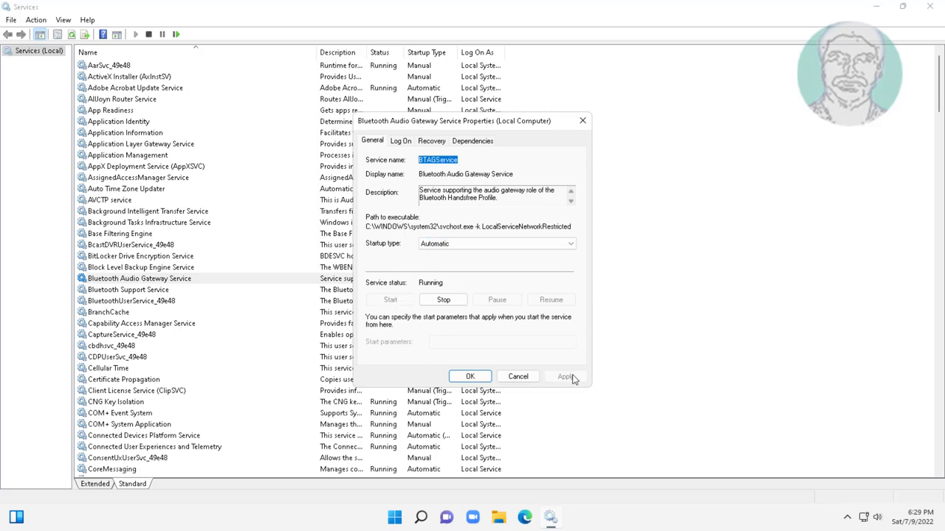
{"action": "left_click", "coordinate": [469, 376]}
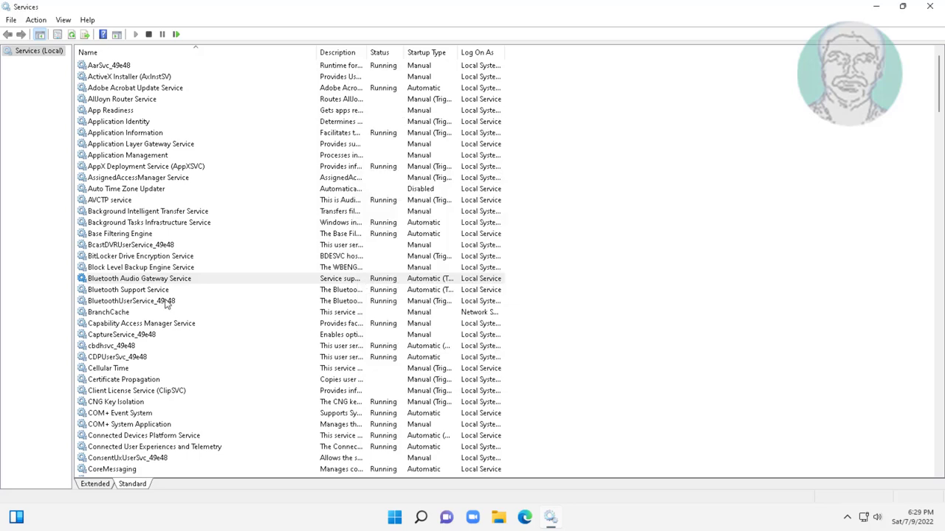
{"action": "double_click", "coordinate": [127, 289]}
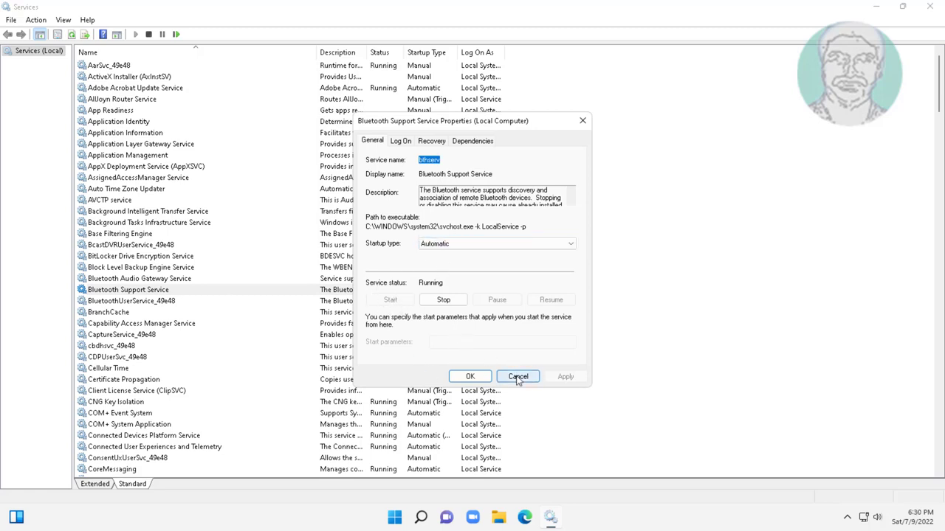
{"action": "left_click", "coordinate": [516, 376]}
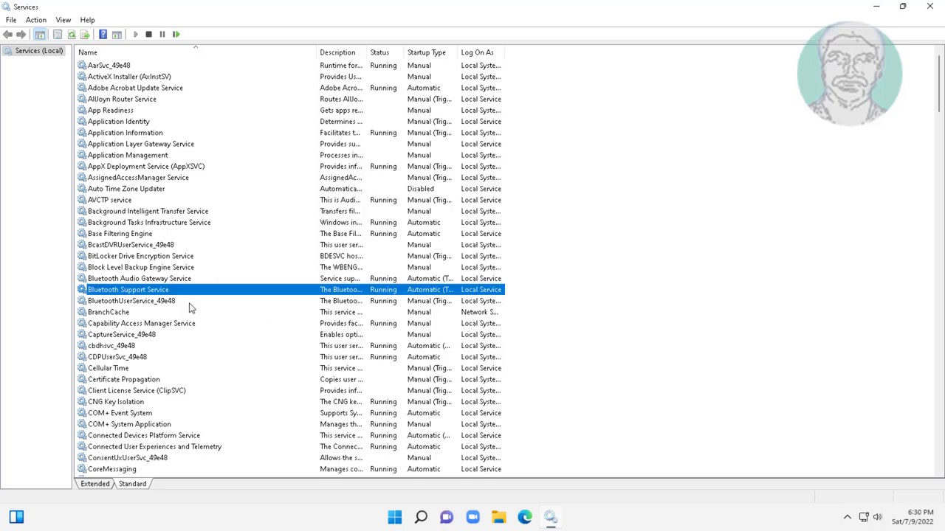
Start the stopped BluetoothUserService_49e48 from its properties
{"action": "double_click", "coordinate": [131, 301]}
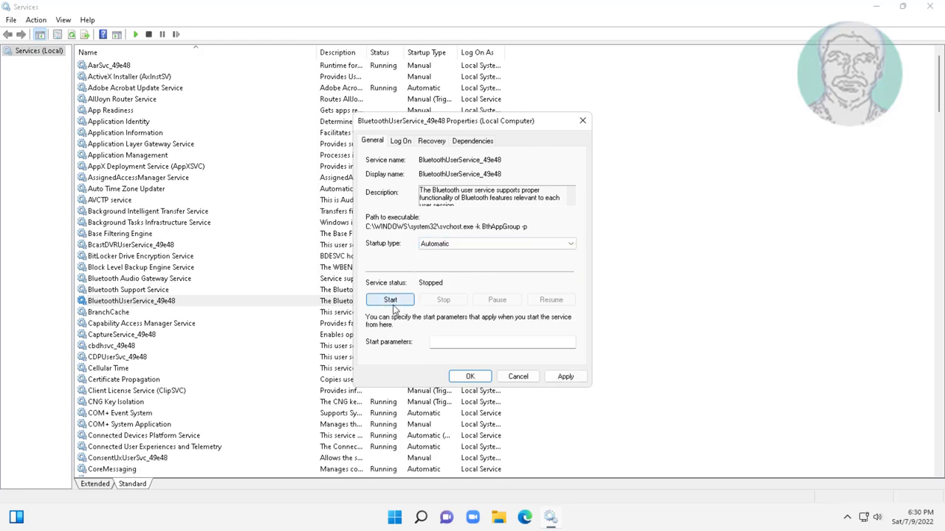
{"action": "left_click", "coordinate": [389, 299]}
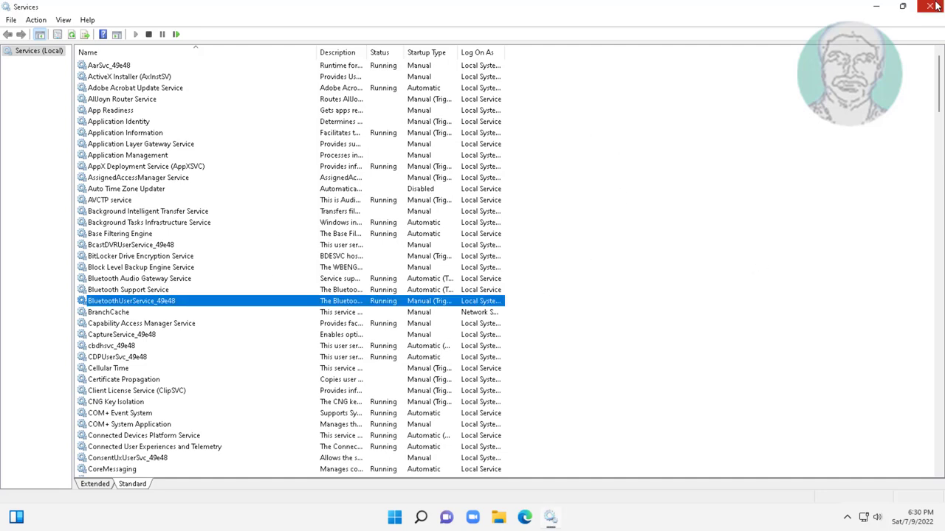
Close Services and search 'control panel' from Start to launch Control Panel
{"action": "left_click", "coordinate": [934, 6]}
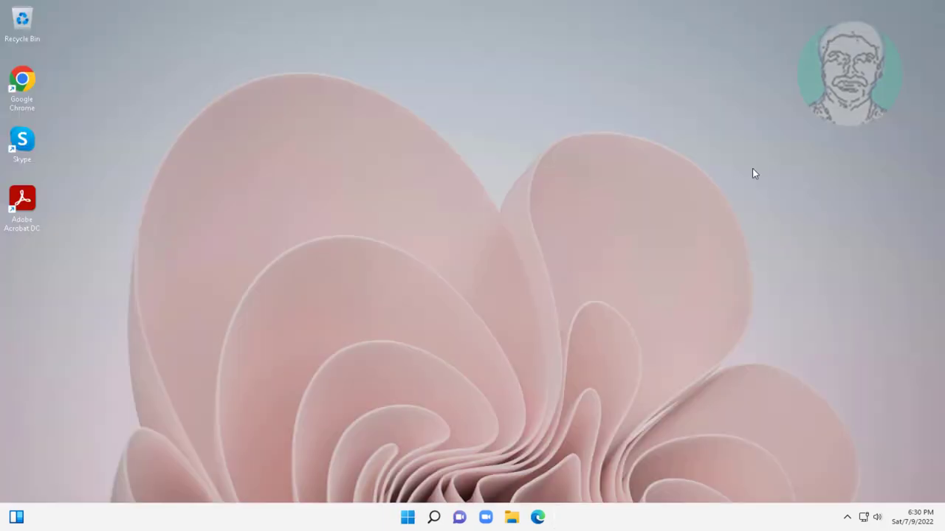
{"action": "mouse_move", "coordinate": [574, 396]}
{"action": "type", "text": "c"}
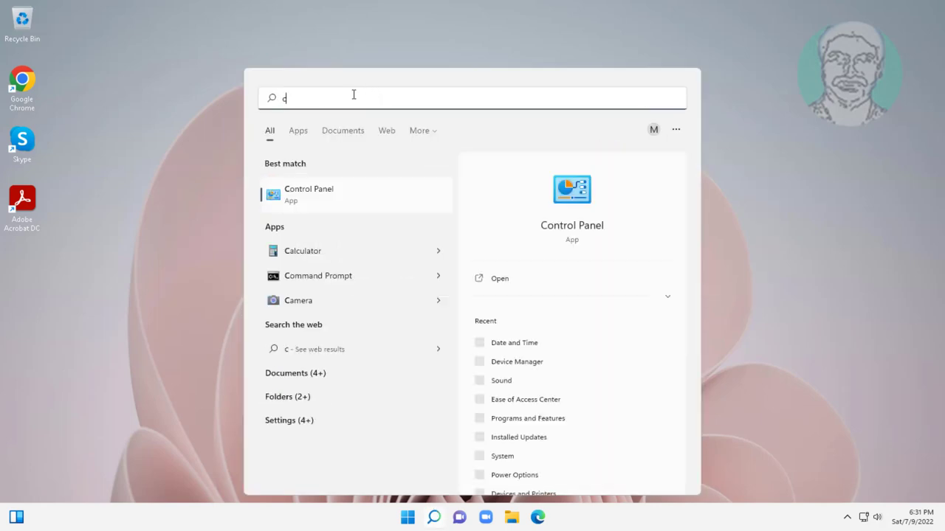
{"action": "type", "text": "ontrol panel"}
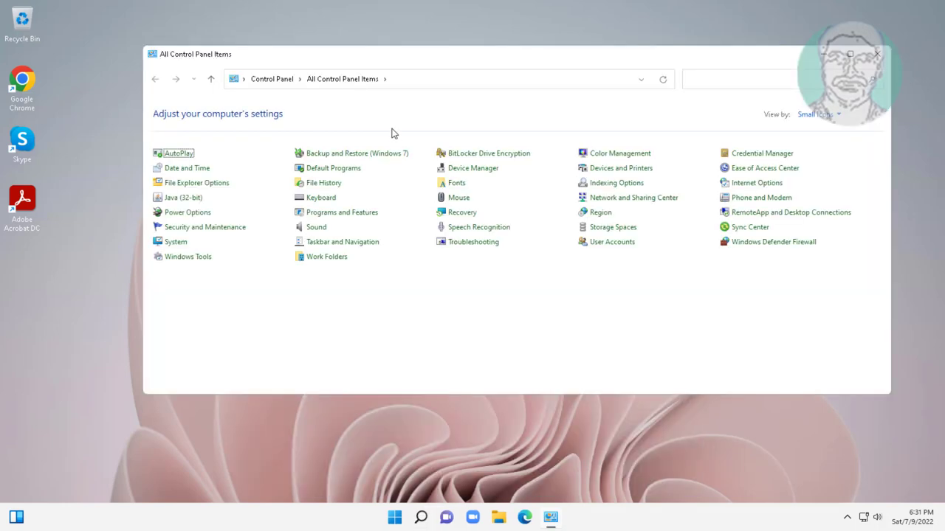
{"action": "mouse_move", "coordinate": [316, 227]}
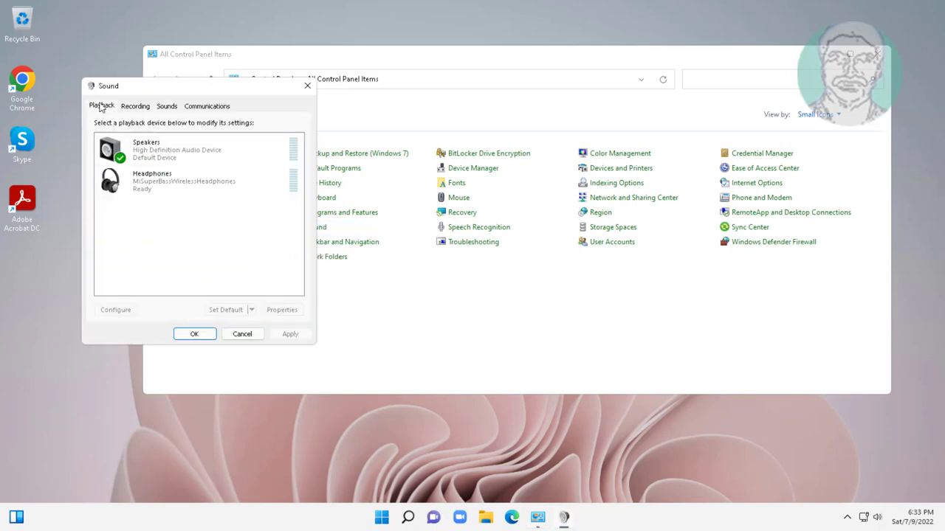
Enable Show Disconnected Devices on the Sound Playback device list
{"action": "right_click", "coordinate": [200, 265]}
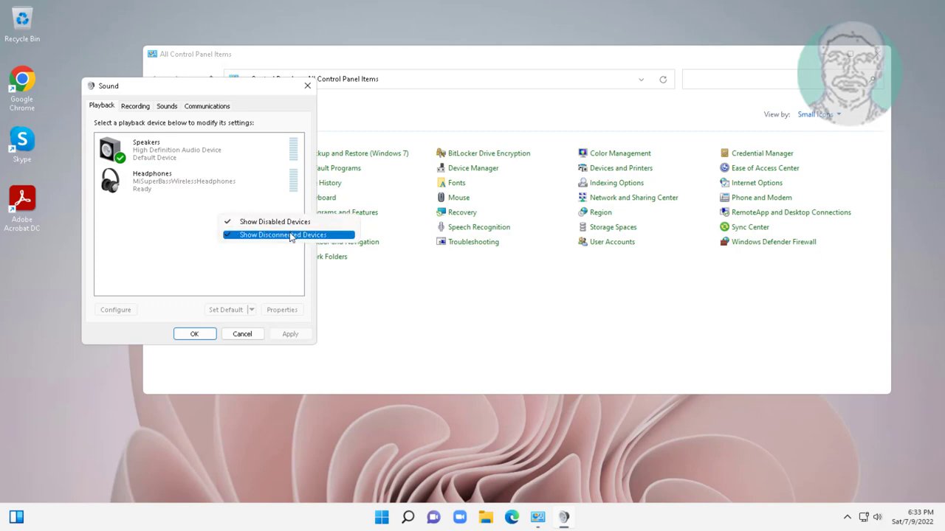
{"action": "left_click", "coordinate": [283, 235]}
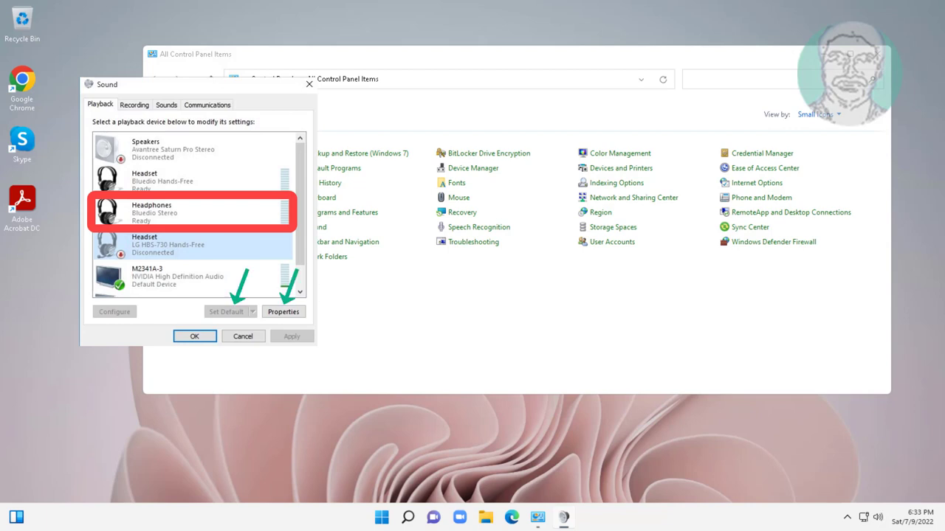
Raise the Bluetooth Stereo headphones level to 100, review Enhancements, and confirm their properties
{"action": "left_click", "coordinate": [283, 311]}
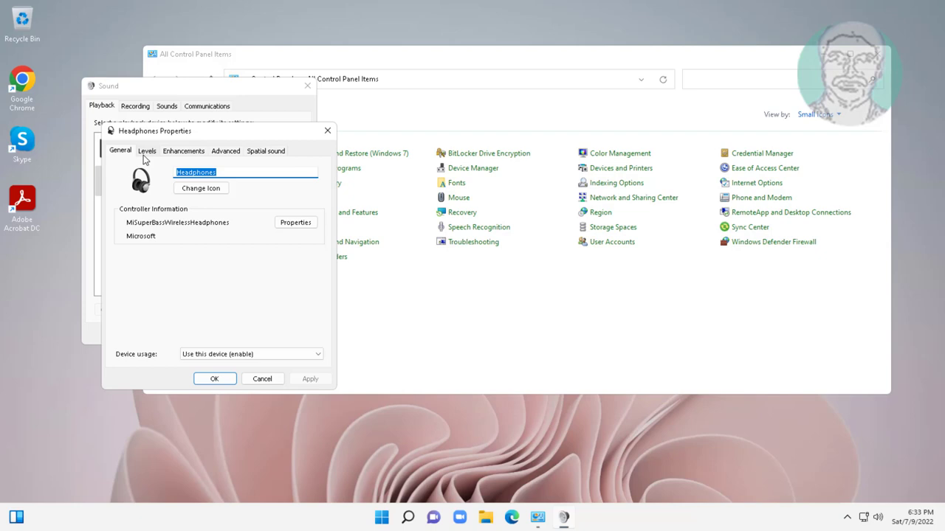
{"action": "left_click", "coordinate": [146, 151]}
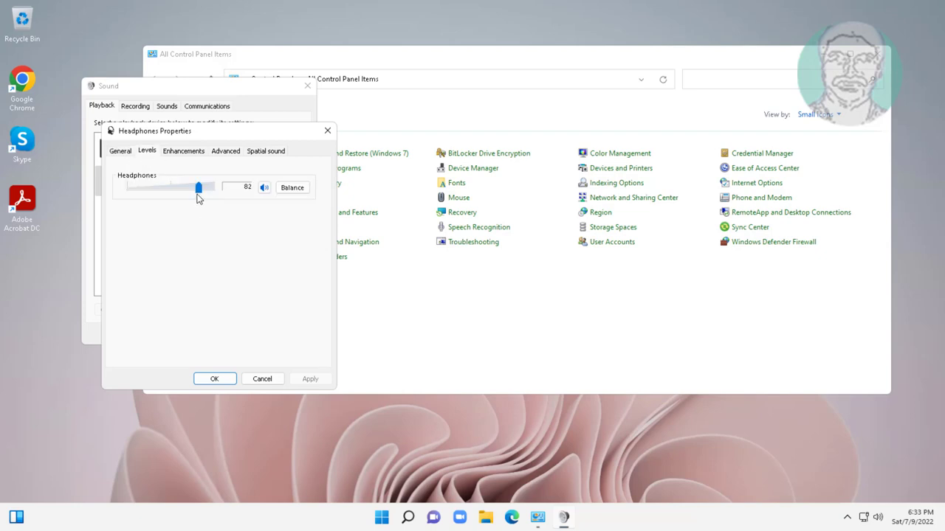
{"action": "left_click_drag", "start_coordinate": [198, 186], "coordinate": [214, 186]}
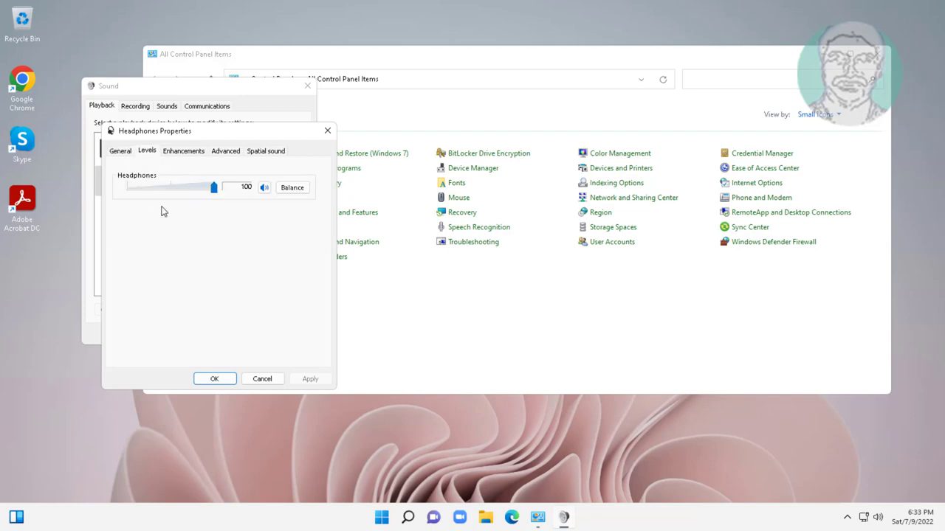
{"action": "left_click", "coordinate": [183, 151]}
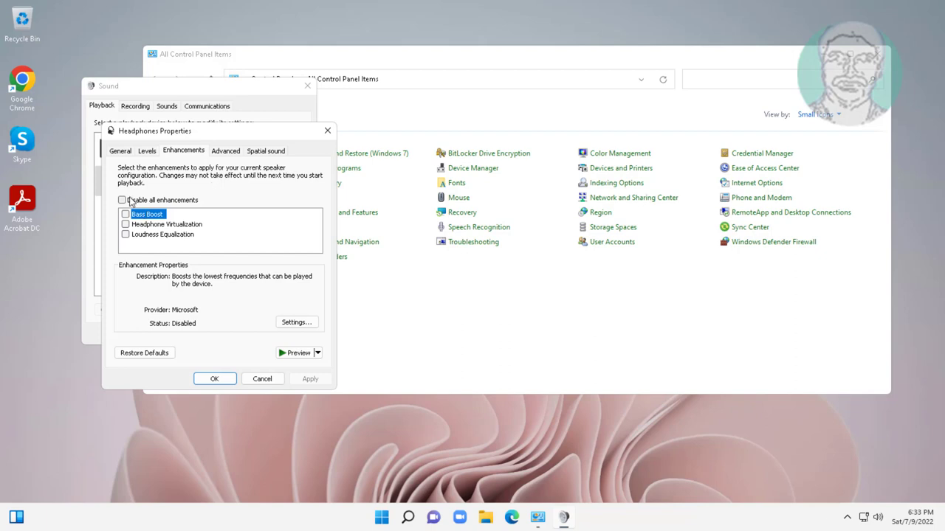
{"action": "left_click", "coordinate": [121, 200]}
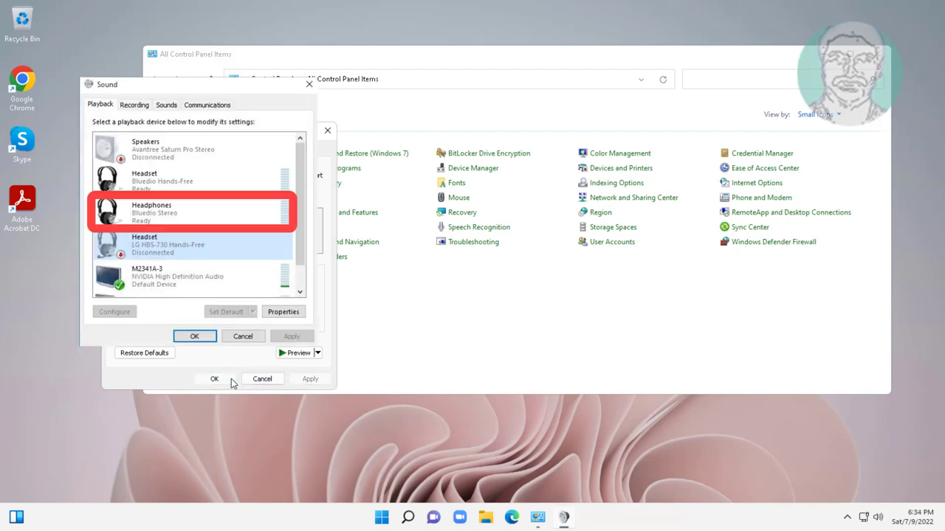
{"action": "left_click", "coordinate": [214, 378]}
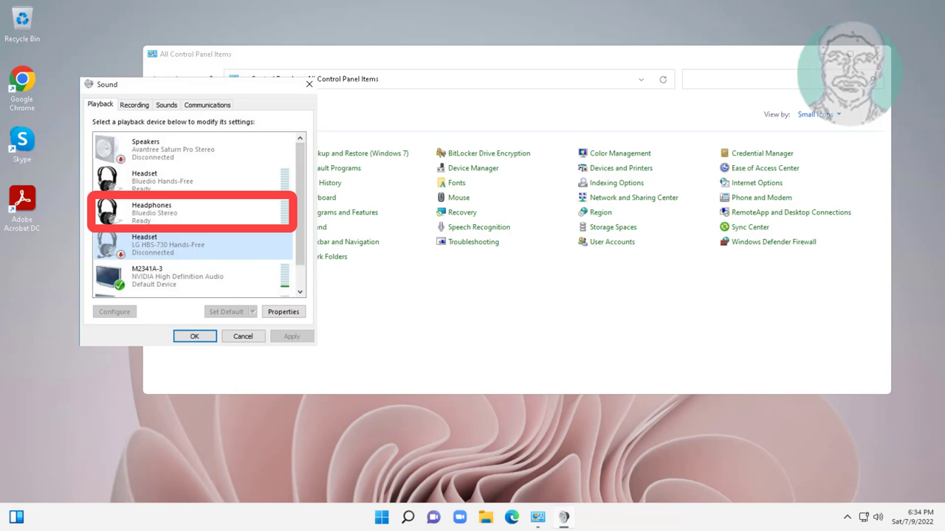
Close the Sound dialog and search 'contro' from Start to reopen Control Panel
{"action": "left_click", "coordinate": [206, 105]}
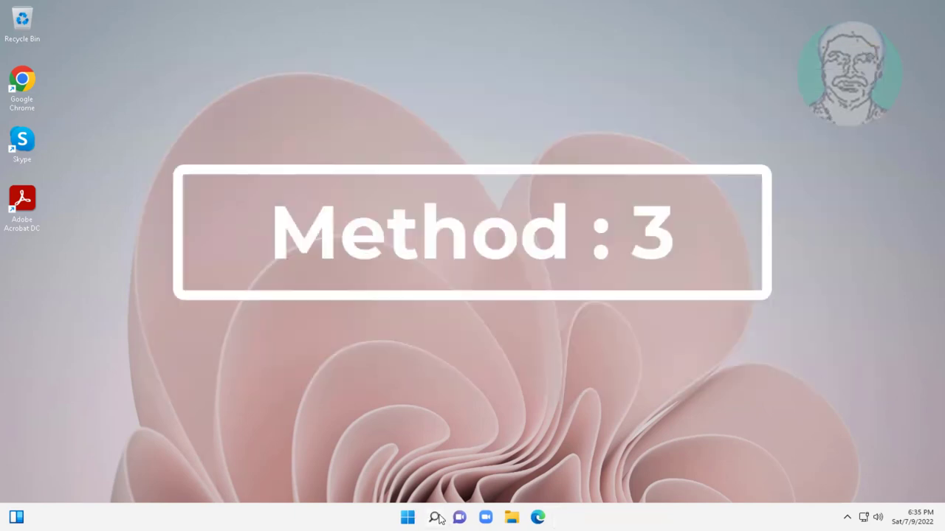
{"action": "type", "text": "contro"}
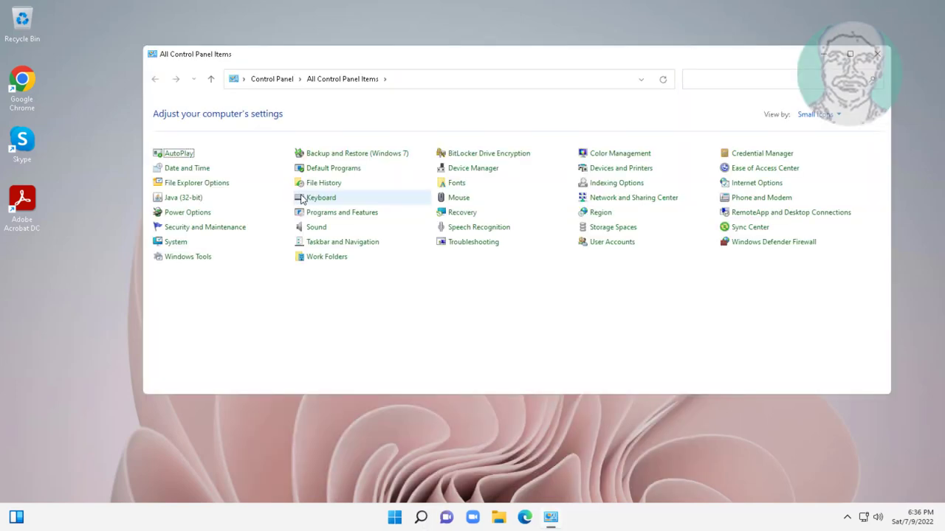
{"action": "mouse_move", "coordinate": [620, 168]}
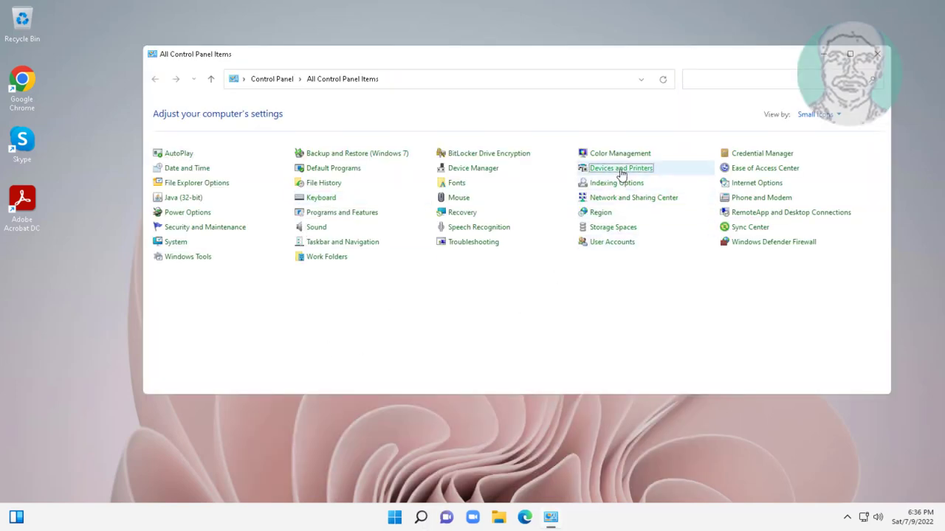
Enter Devices and Printers and dismiss the enhanced device information notice
{"action": "left_click", "coordinate": [620, 169]}
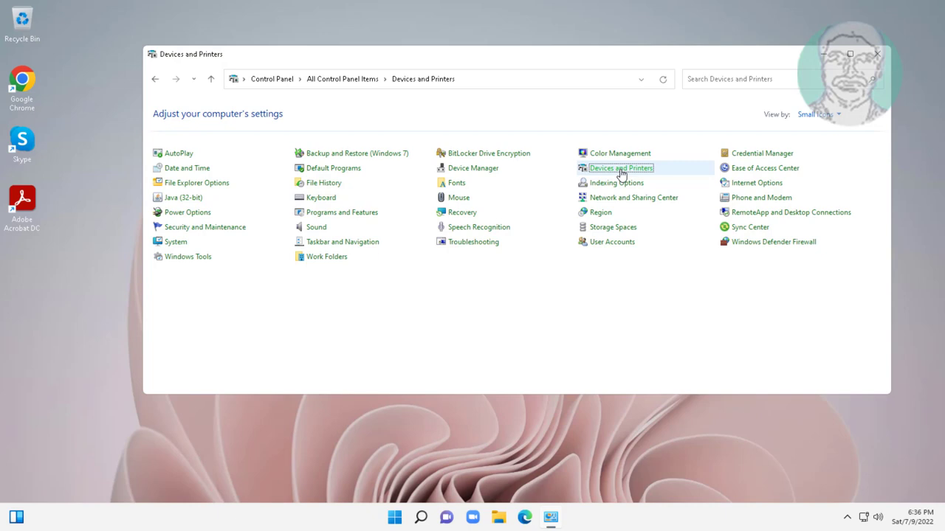
{"action": "left_click", "coordinate": [620, 168]}
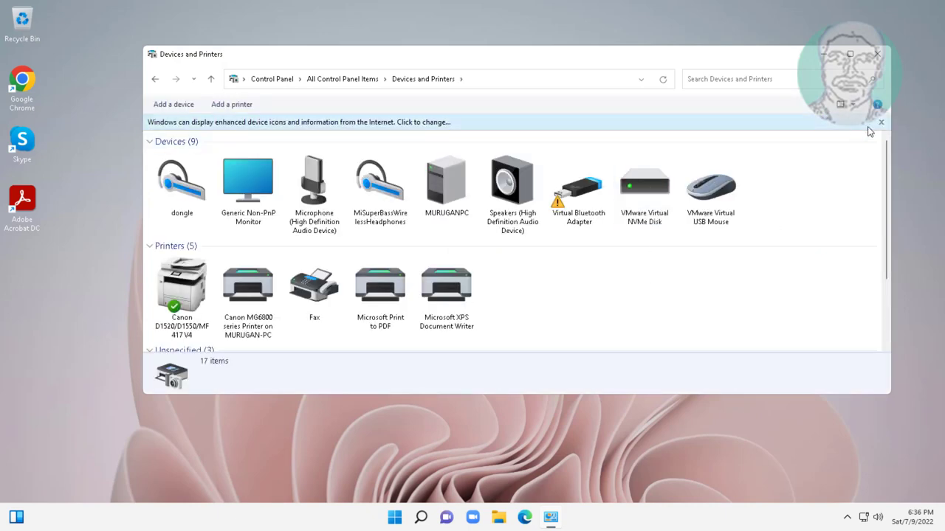
{"action": "mouse_move", "coordinate": [882, 121]}
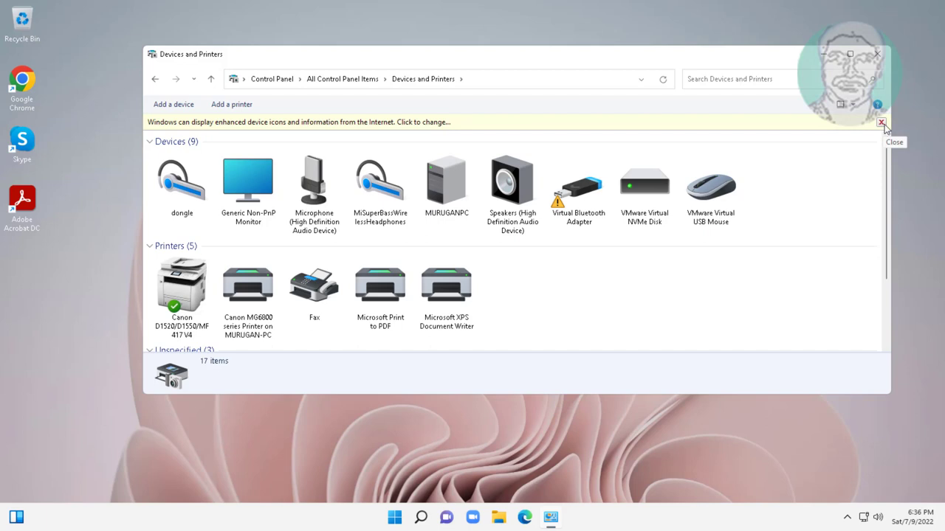
{"action": "left_click", "coordinate": [879, 121]}
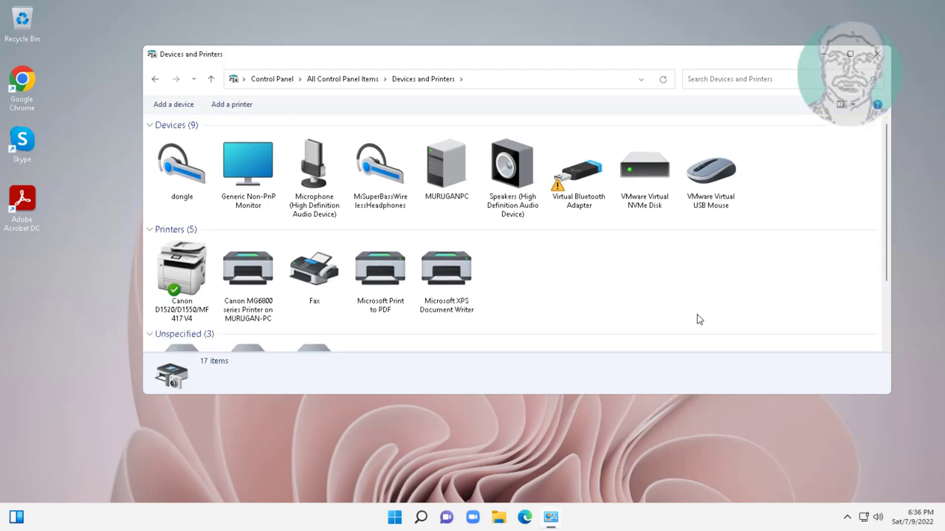
Bring up the MiSuperBassWirelessHeadphones properties on the Services list
{"action": "right_click", "coordinate": [380, 163]}
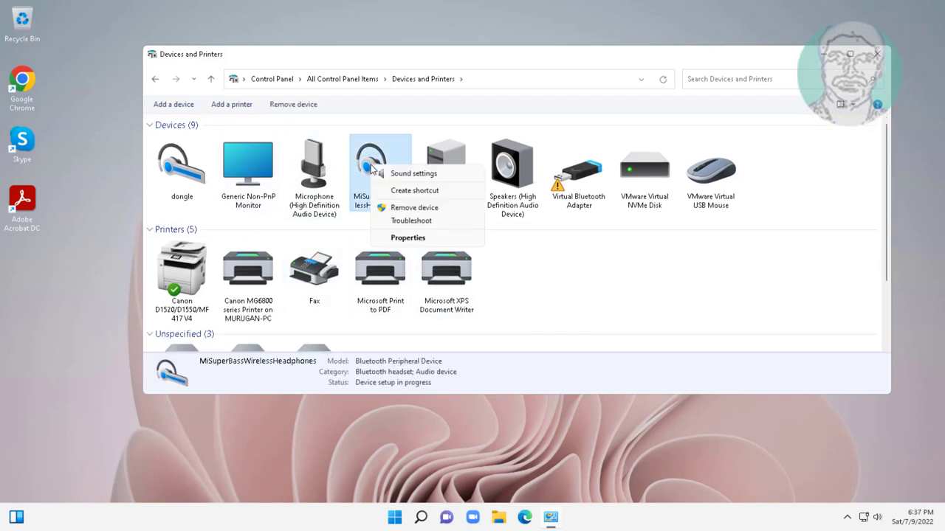
{"action": "left_click", "coordinate": [416, 239]}
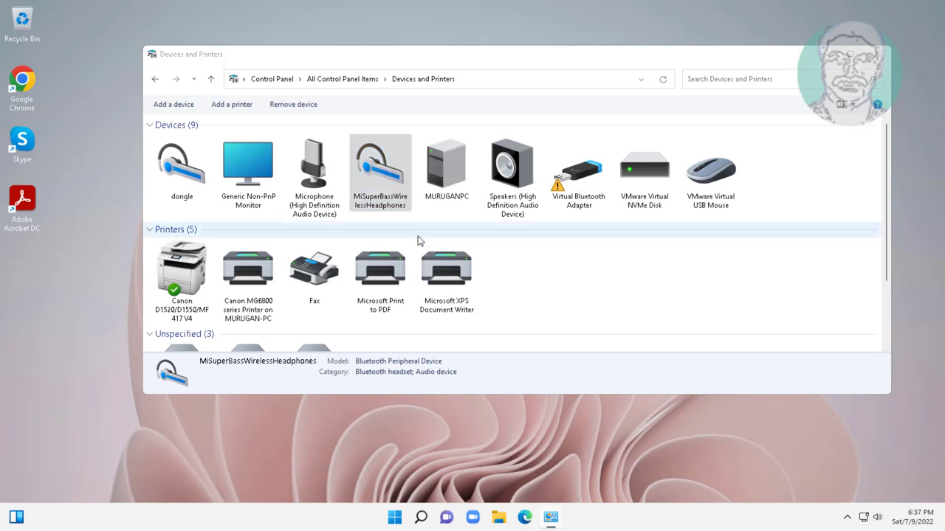
{"action": "double_click", "coordinate": [381, 165]}
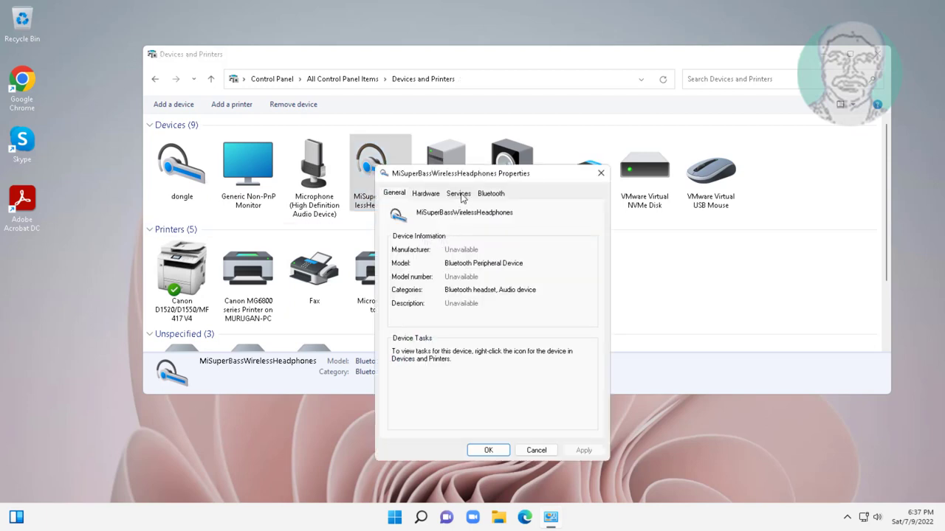
{"action": "left_click", "coordinate": [458, 192]}
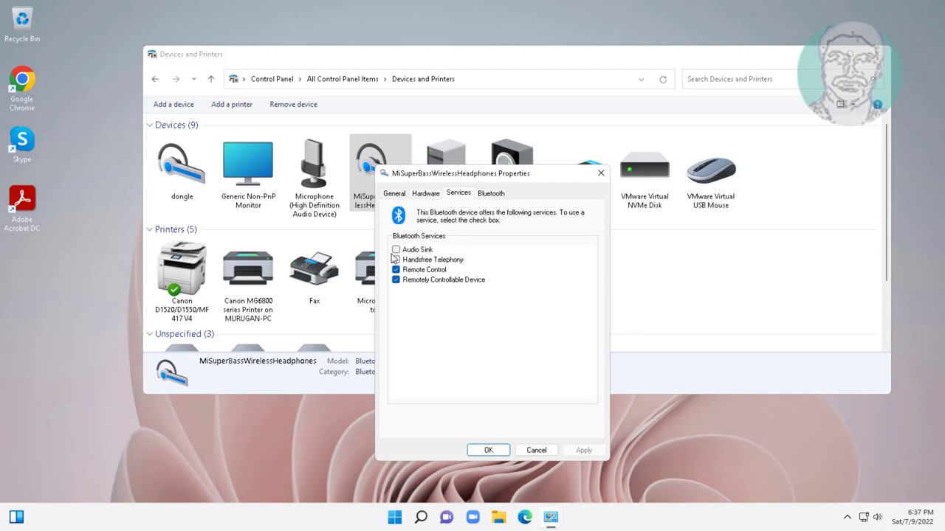
Tick all four Bluetooth services including Audio Sink, apply, and close Devices and Printers
{"action": "left_click", "coordinate": [396, 250]}
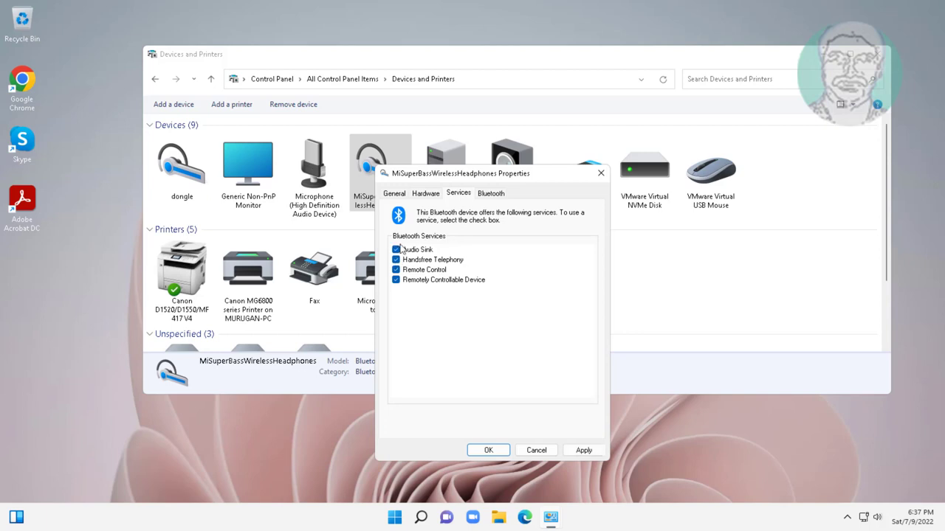
{"action": "left_click", "coordinate": [585, 451]}
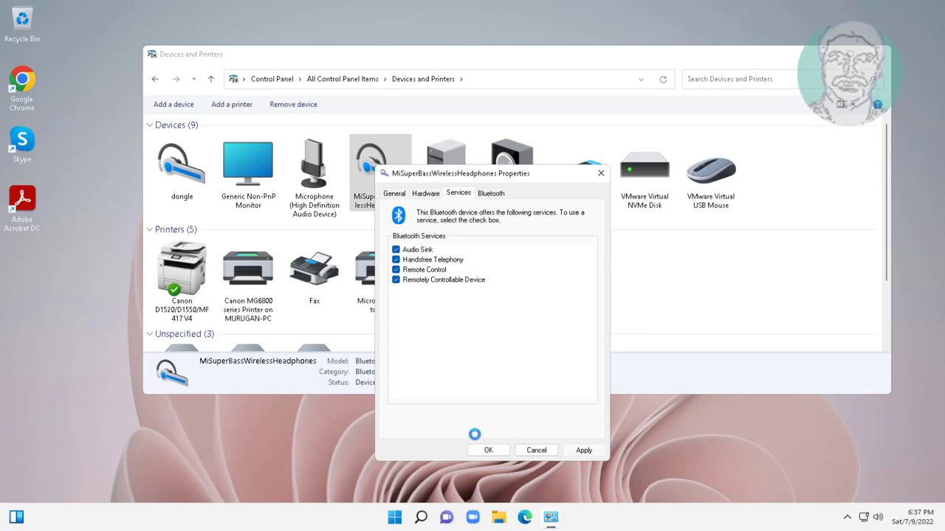
{"action": "left_click", "coordinate": [488, 450]}
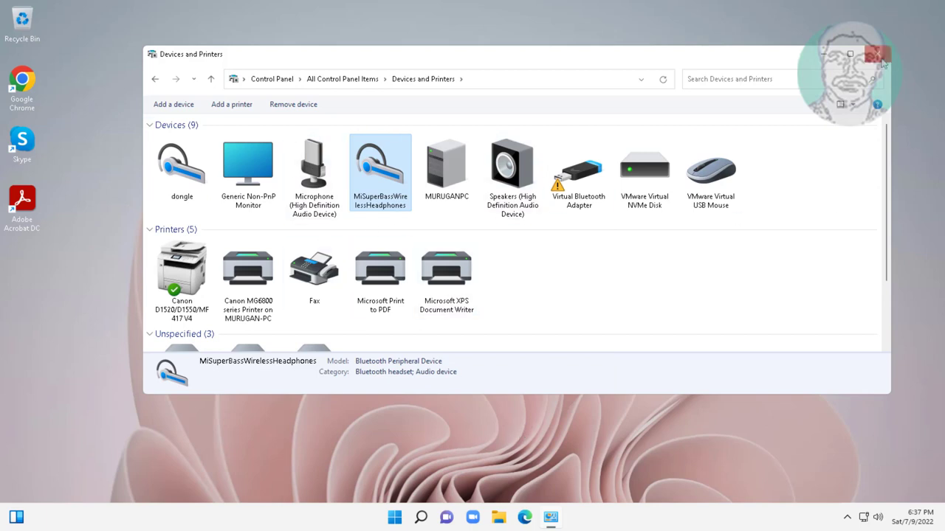
{"action": "left_click", "coordinate": [877, 53]}
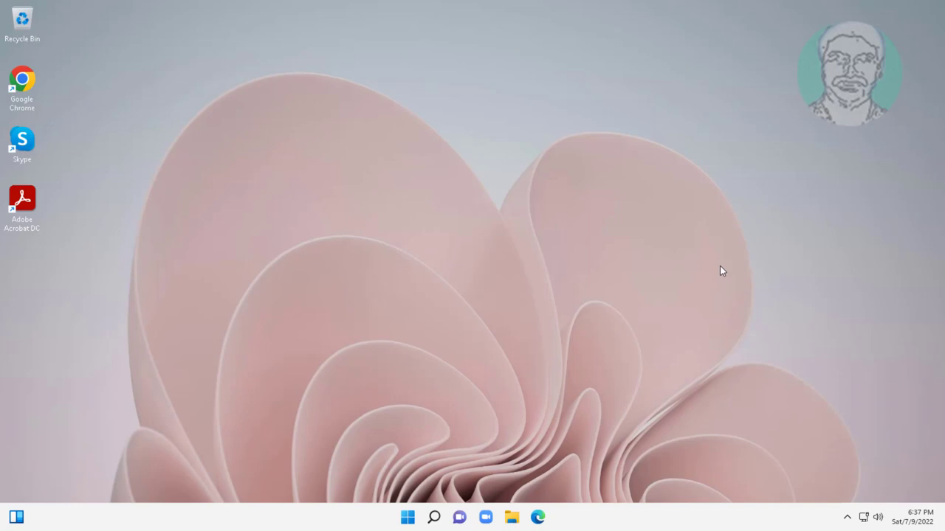